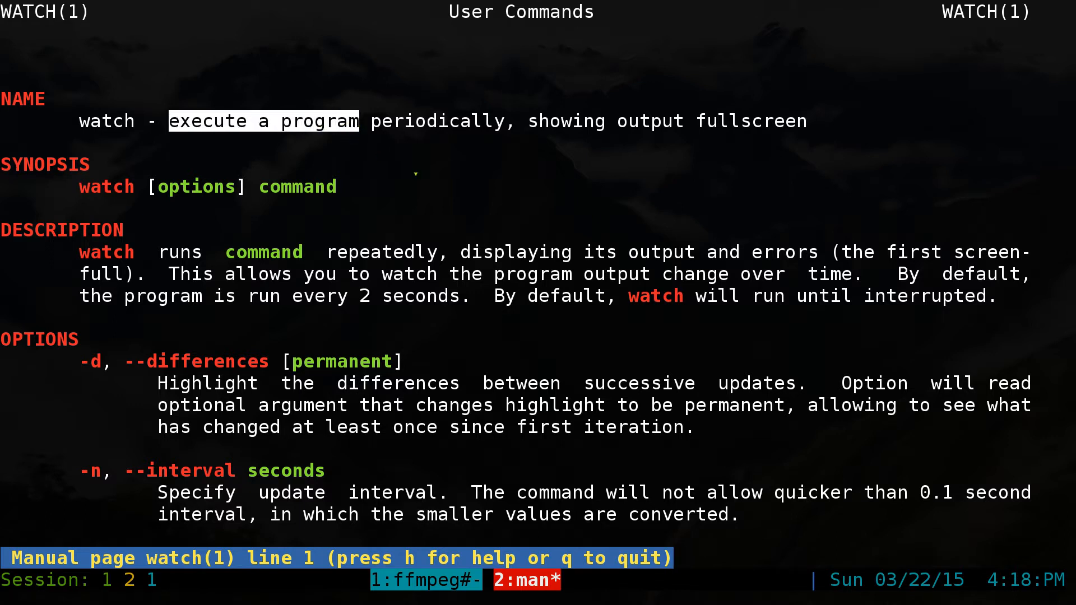
Quit the watch(1) manual page with q, returning to the empty zsh prompt.
key(q)
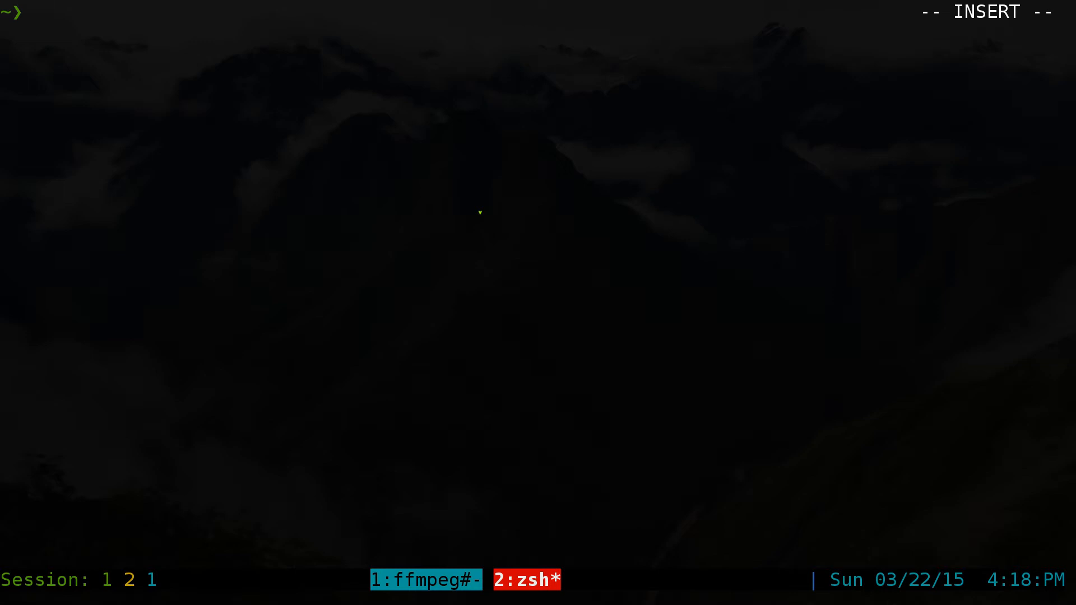
Run uptime repeatedly, then run watch uptime via watch !! history expansion.
text(uptime)
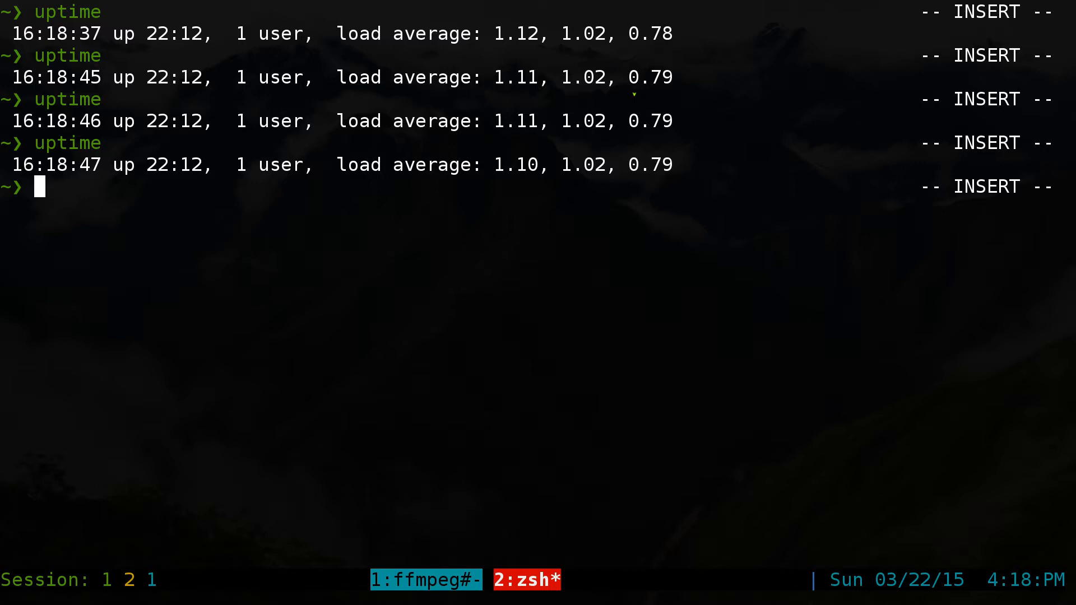
text(watch !!)
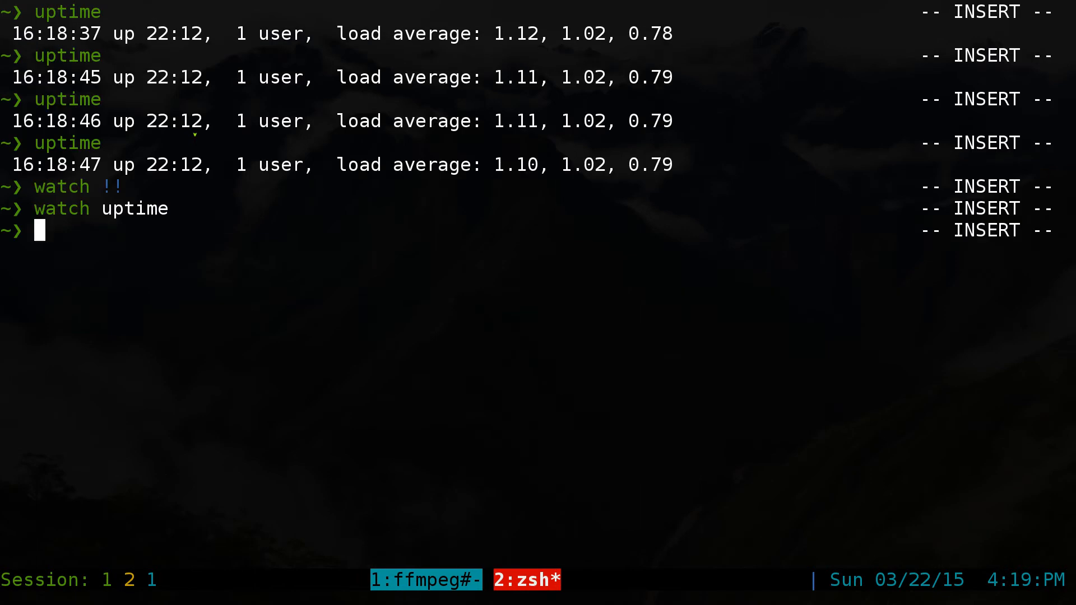
Rerun watch uptime with -n 1 and then -n 0.1 refresh intervals.
key(Escape)
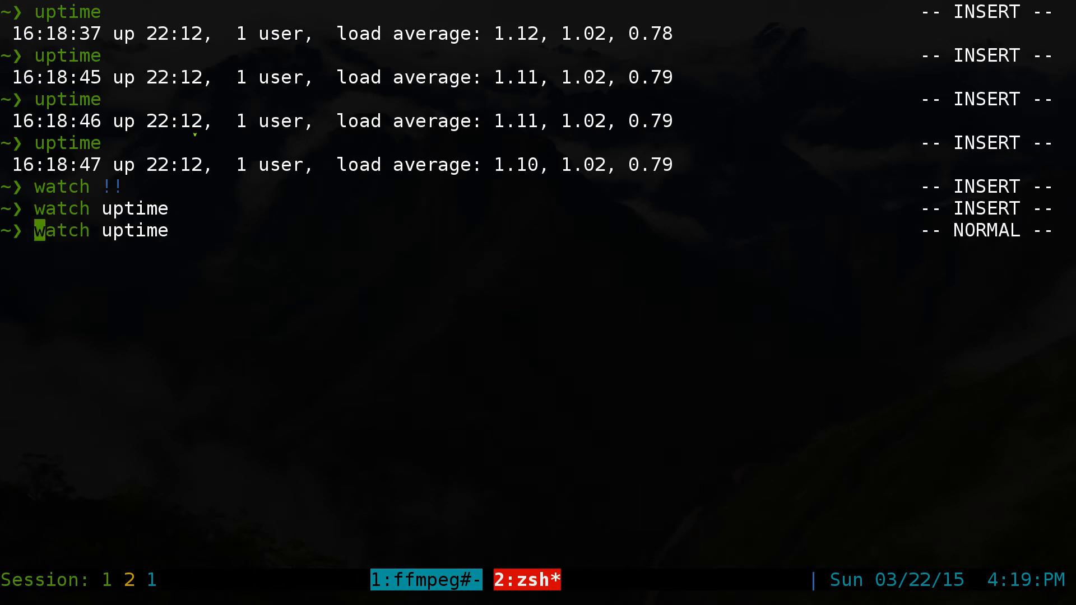
key(i)
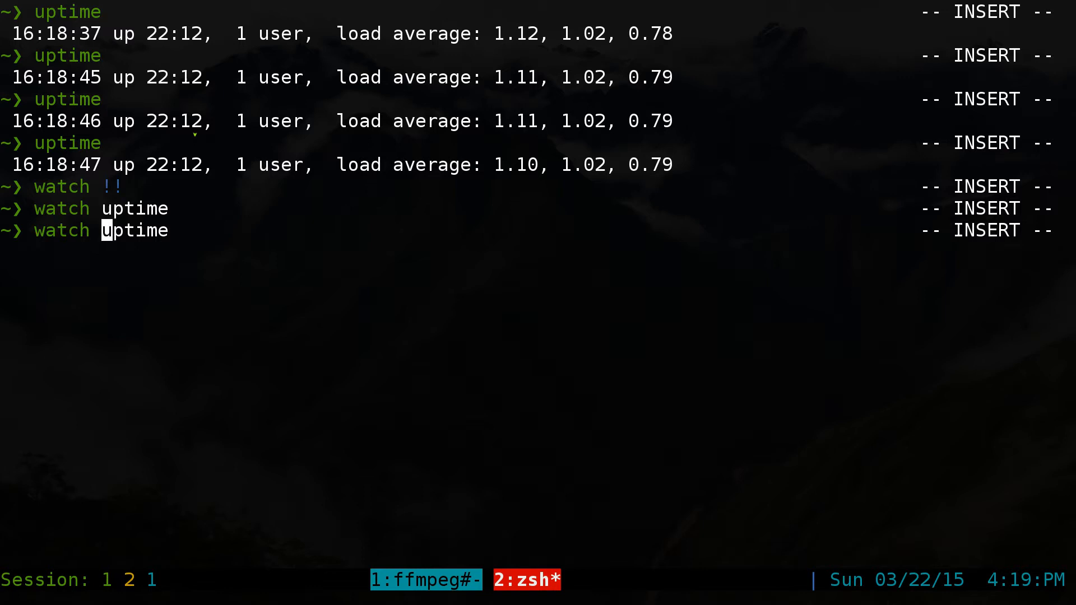
text(-n 1)
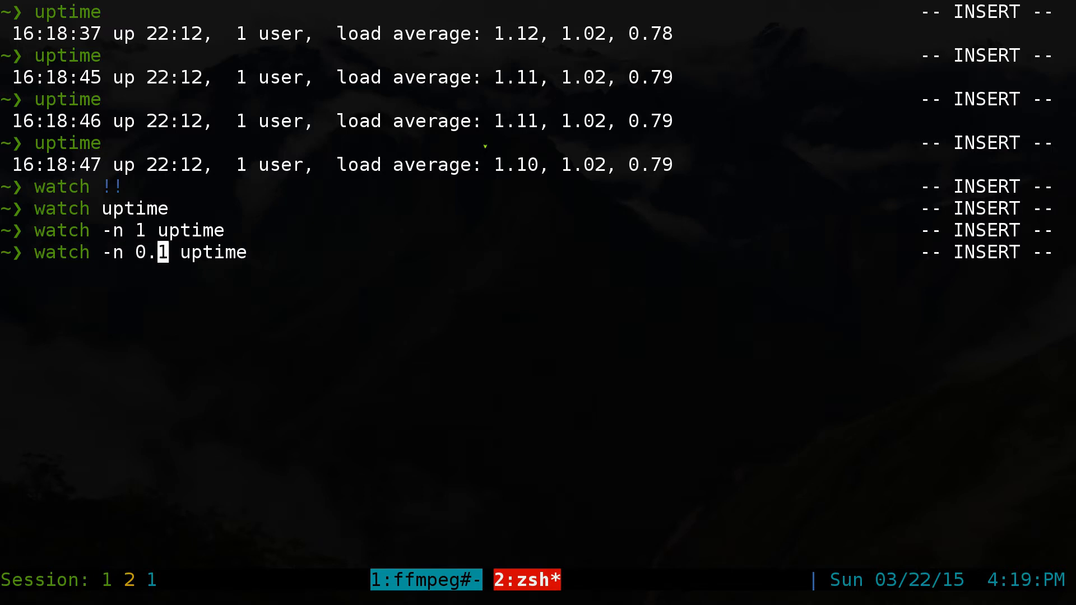
key(Enter)
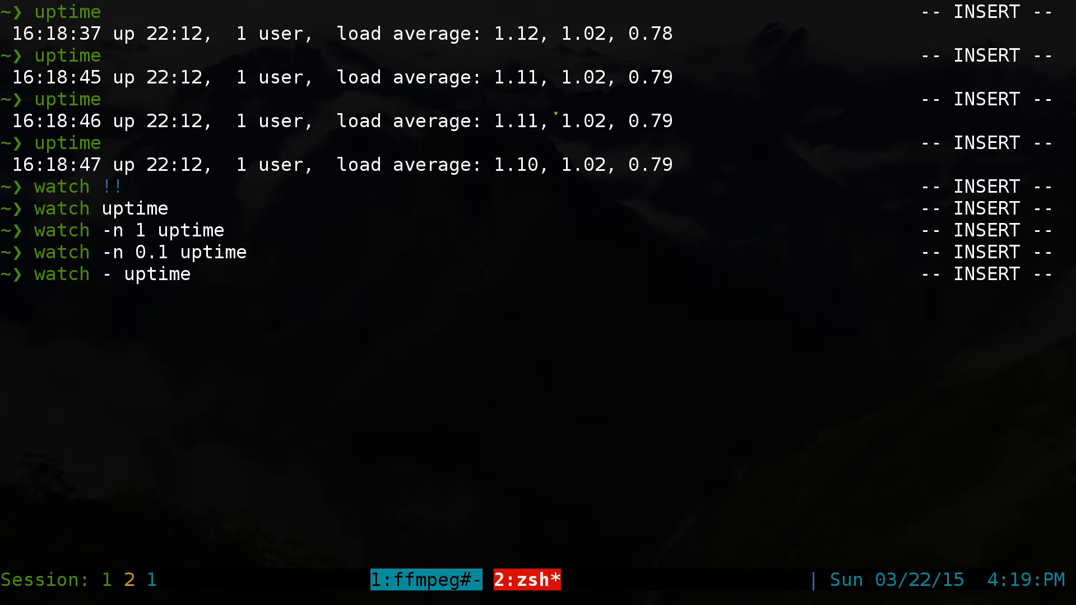
Run watch -d uptime, then with -t added, then watch -d uptime again.
text(d)
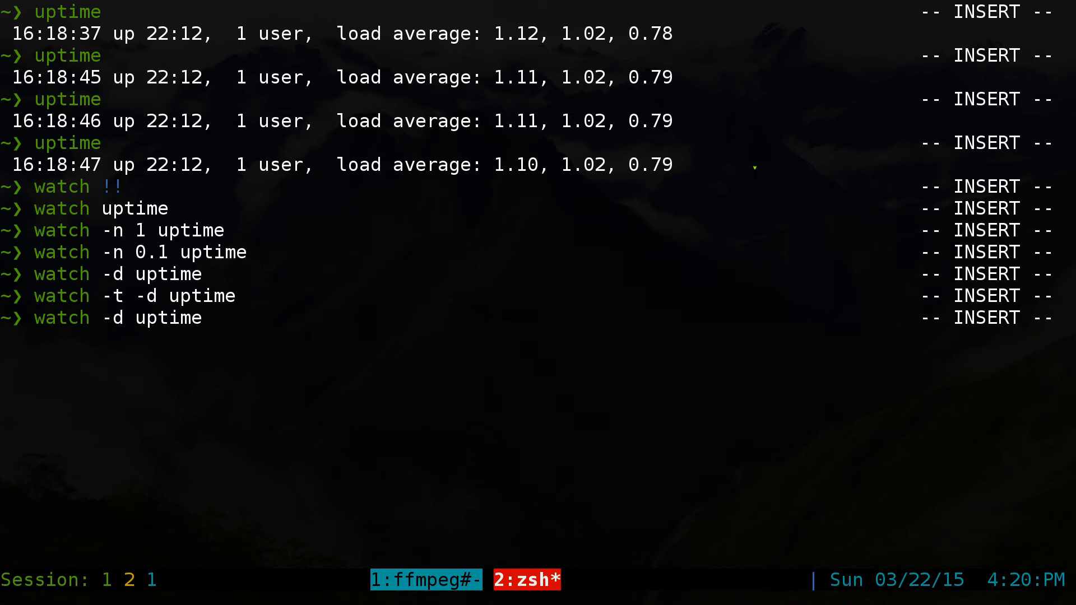
key(Return)
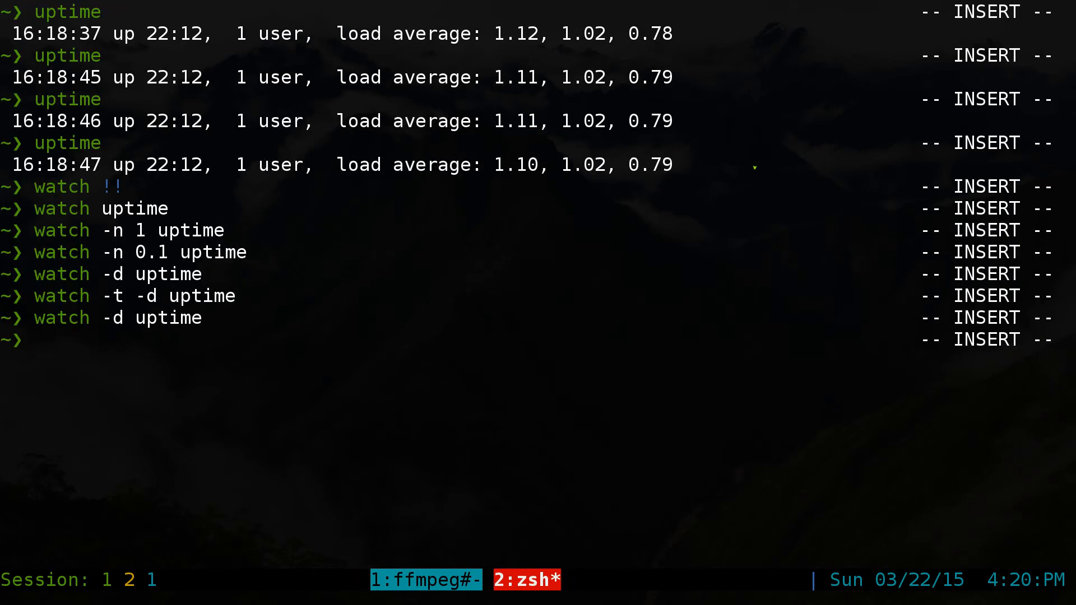
Run watch -d free -m to monitor memory in megabytes with changes highlighted.
text(watch -d up)
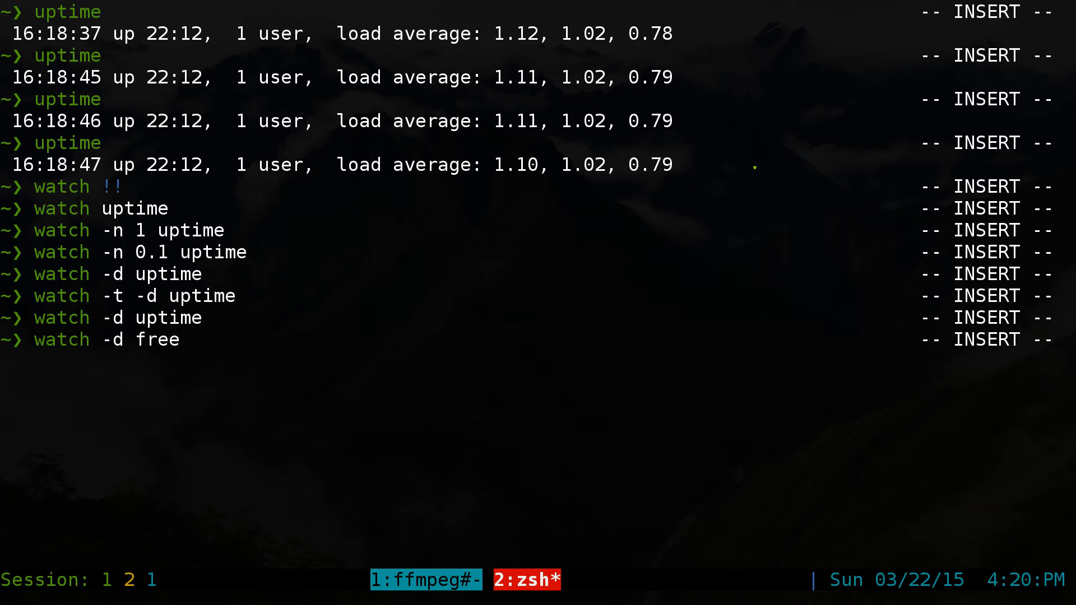
text(-m)
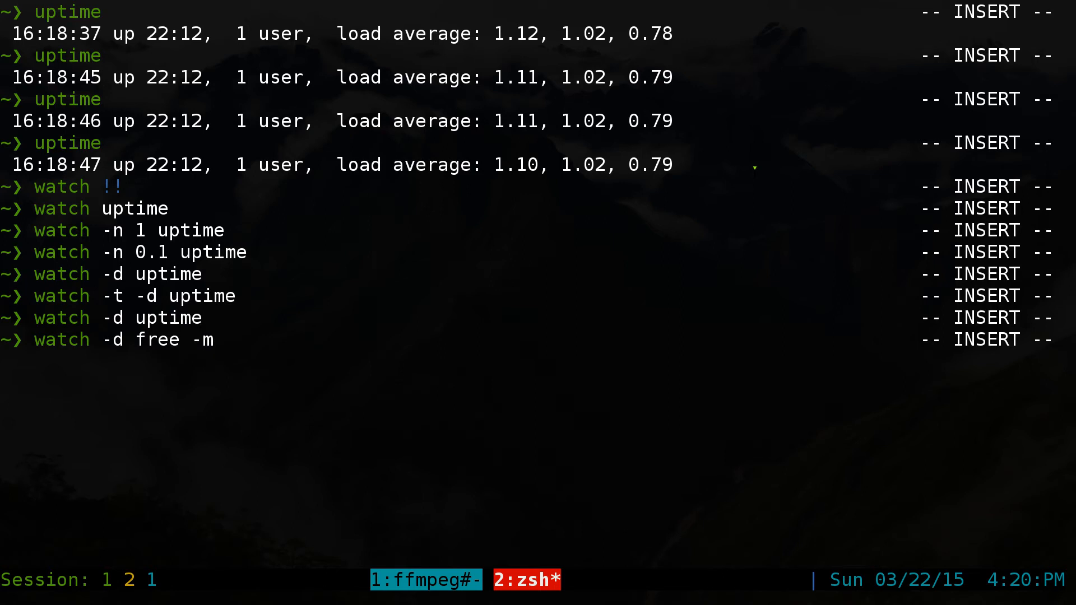
key(Return)
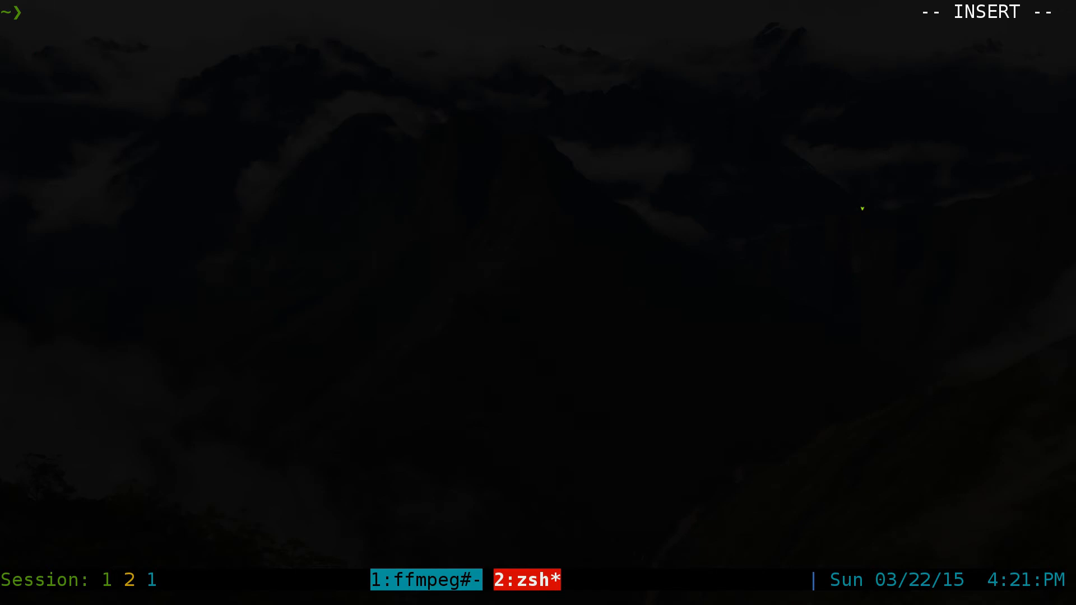
List torrents with transmission-remote -l, then run trz wallpapers and pick results 1-3.
text(transmission)
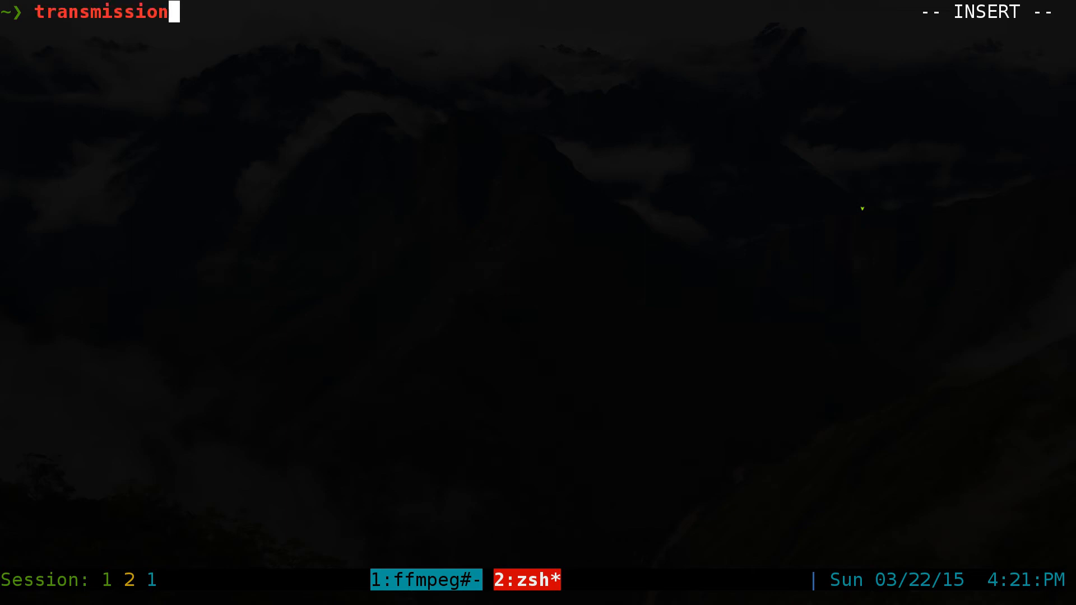
text(-remote -l)
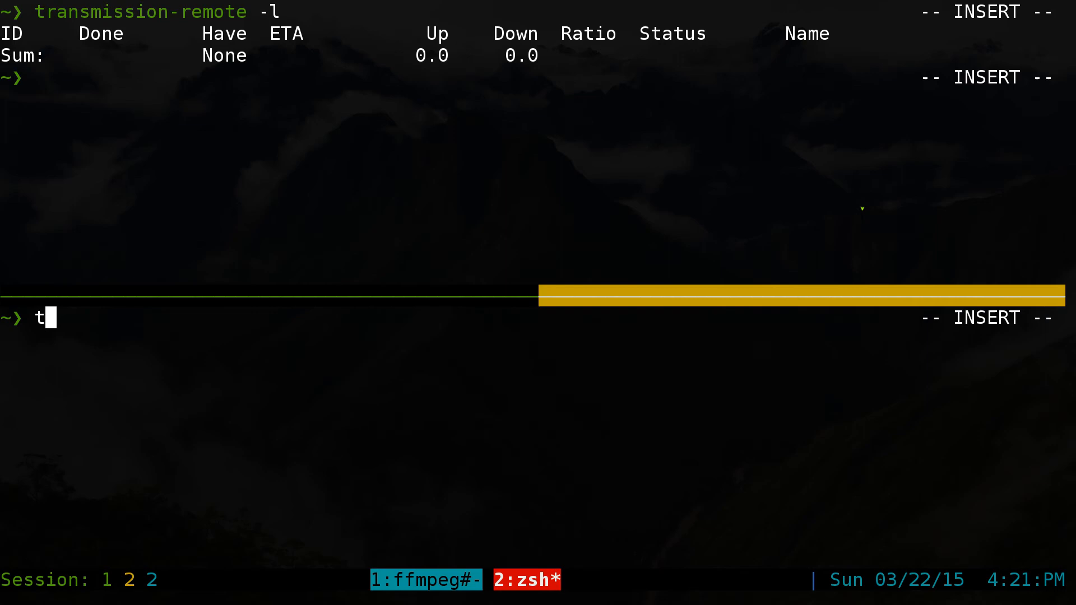
text(rz wallpapers)
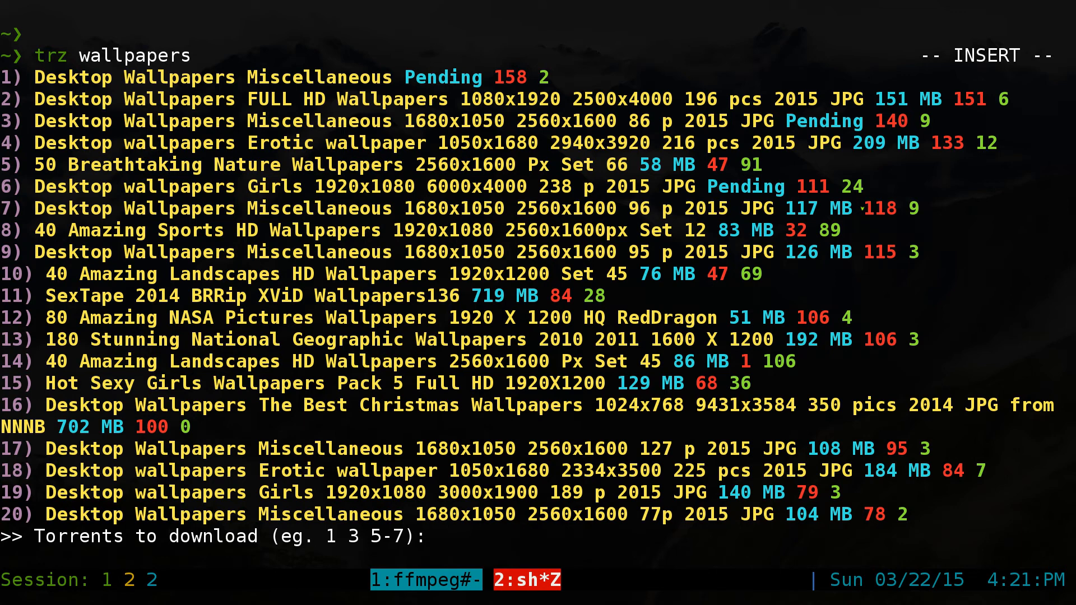
text(1-3)
text(transmission-remote -l)
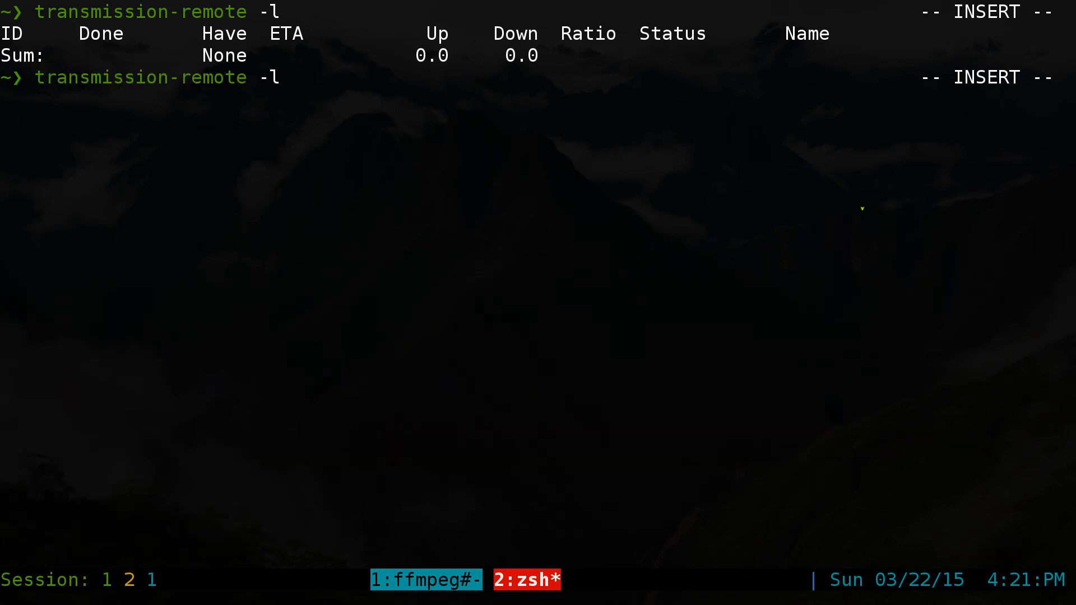
Rerun transmission-remote -l to confirm three queued torrents, then clear the screen.
key(Return)
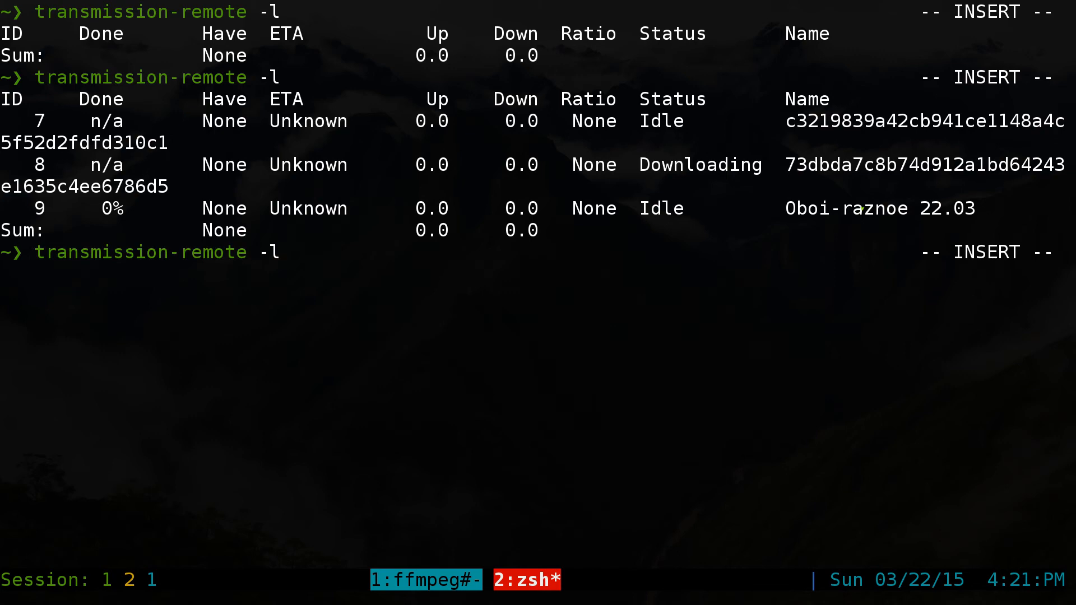
key(Enter)
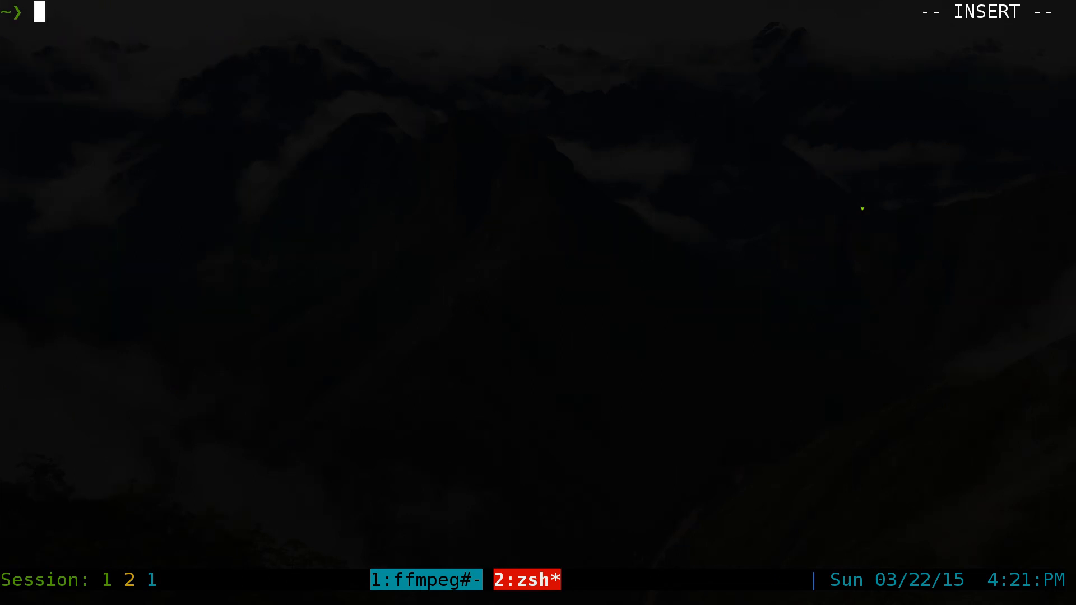
Run watch !! on transmission-remote -l, then rerun it as watch -d to highlight progress changes.
text(watch !!)
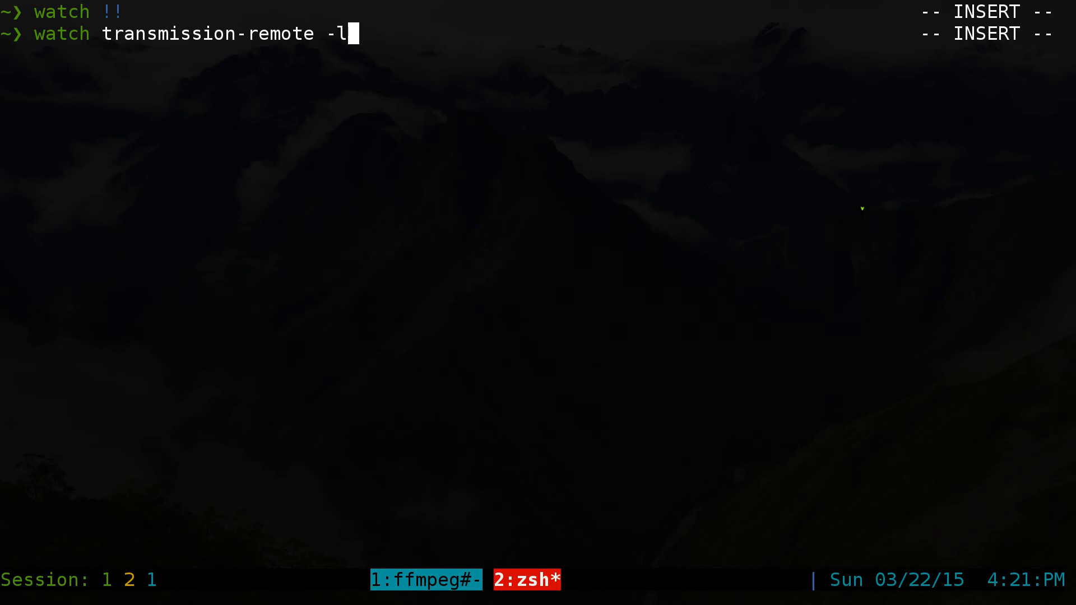
key(Escape)
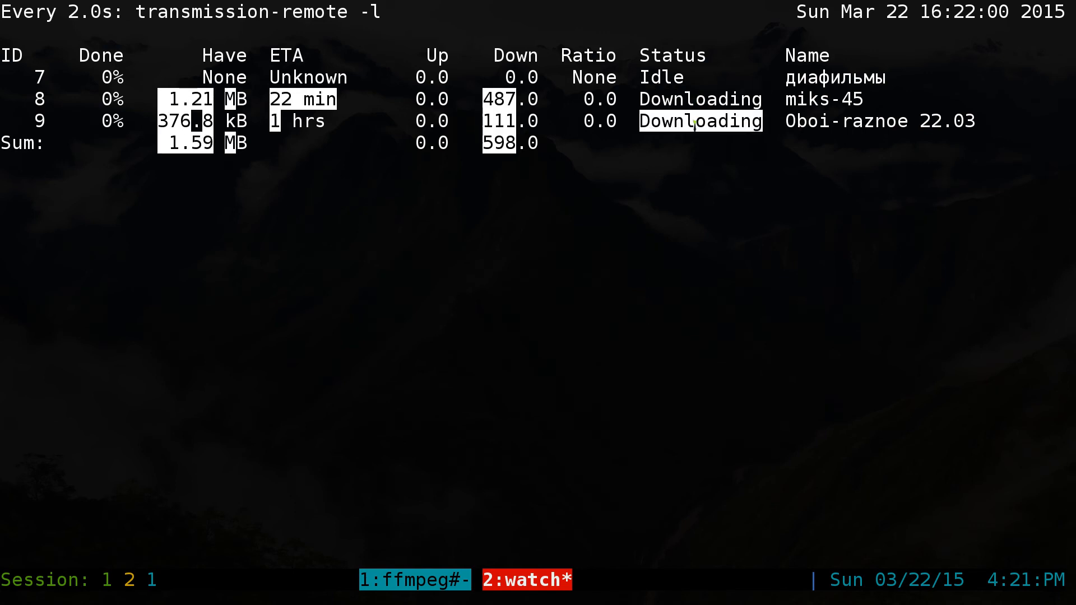
mouse_move(787, 227)
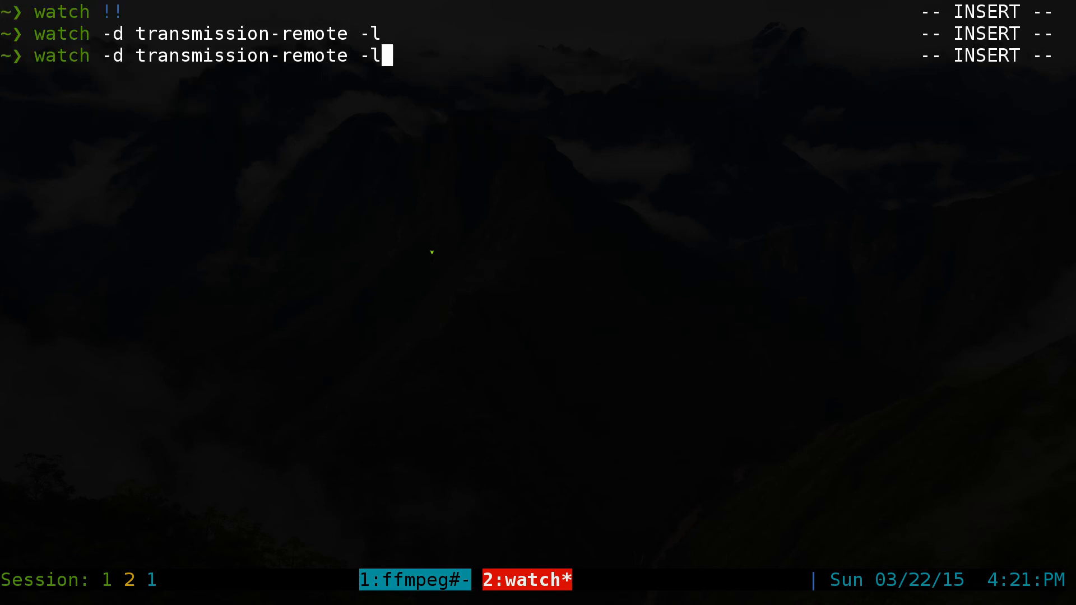
key(Escape)
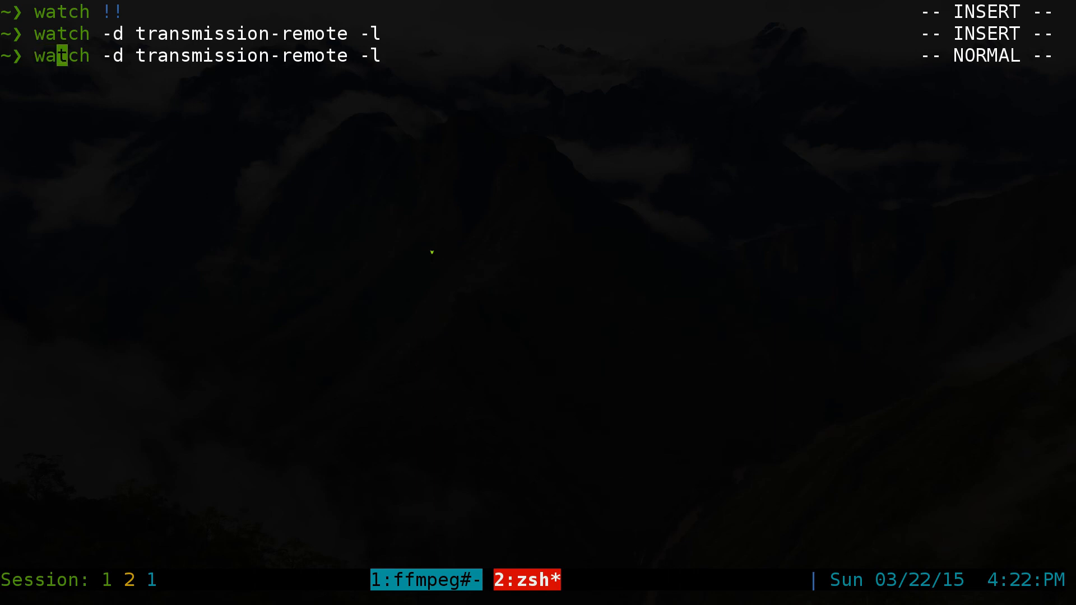
key(Return)
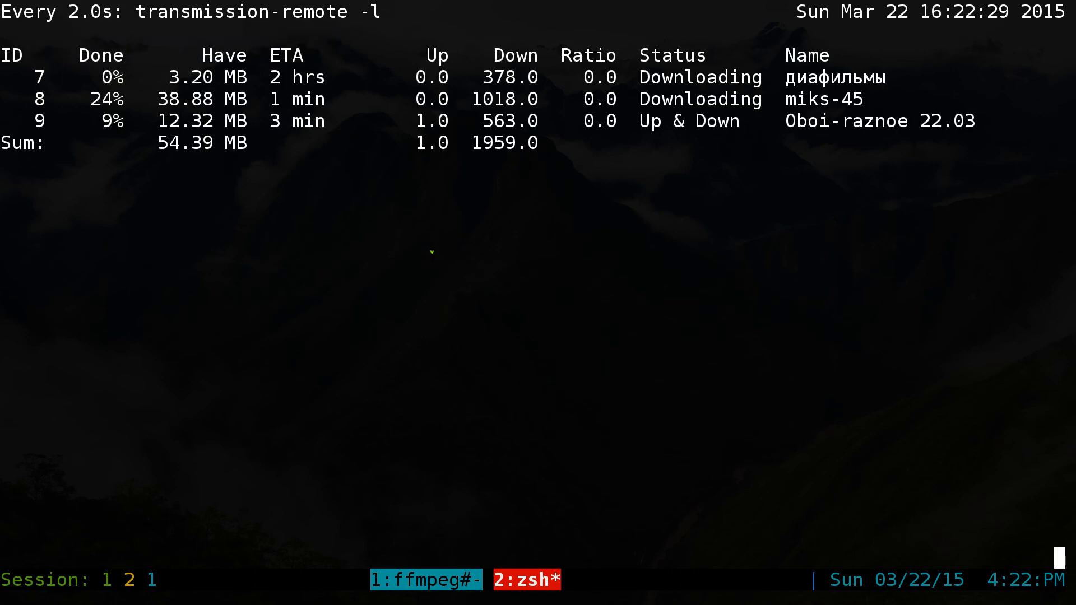